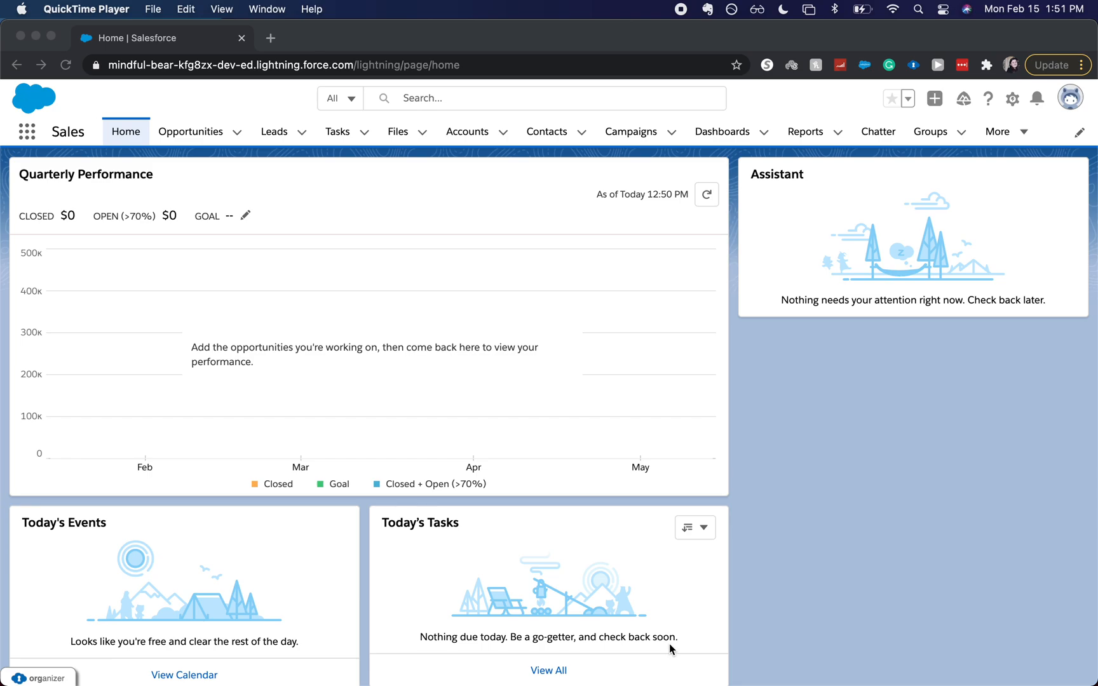
mouse_move(906, 164)
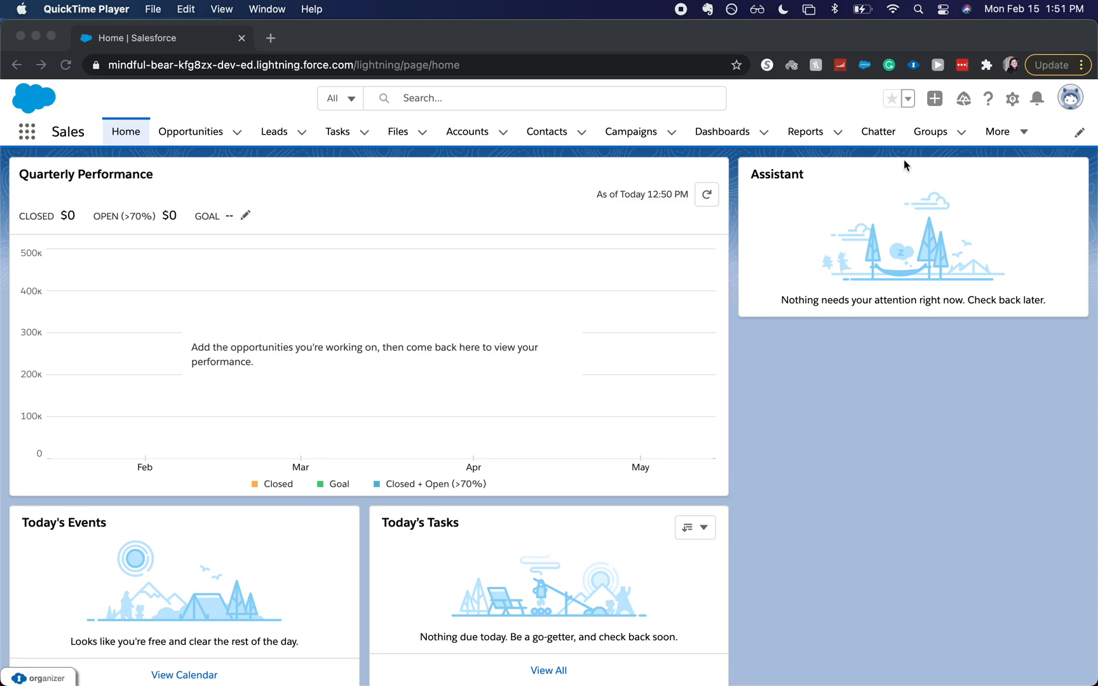
mouse_move(298, 122)
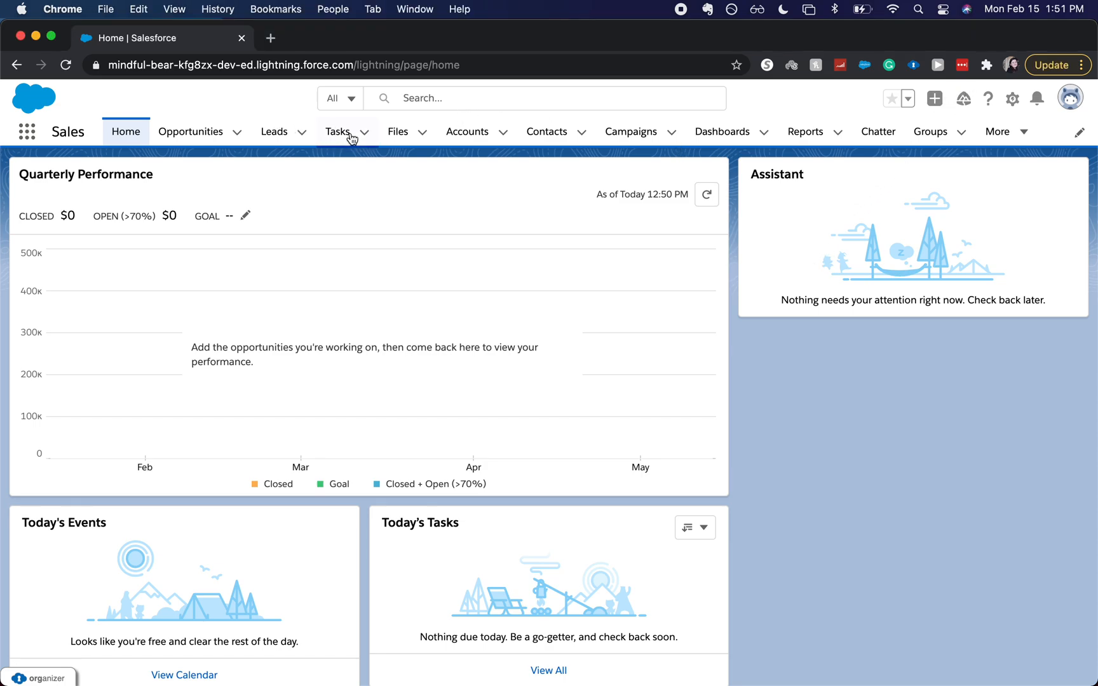
Step: Go to Tasks, start a New Task from the list actions, then cancel the form
click(338, 132)
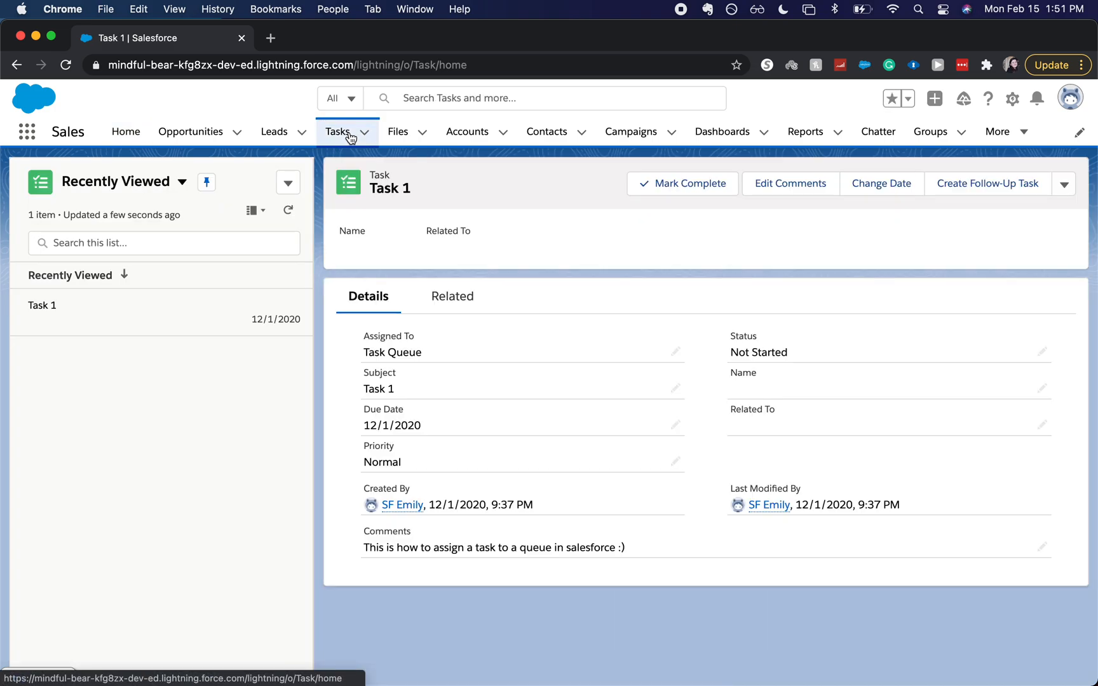
click(287, 182)
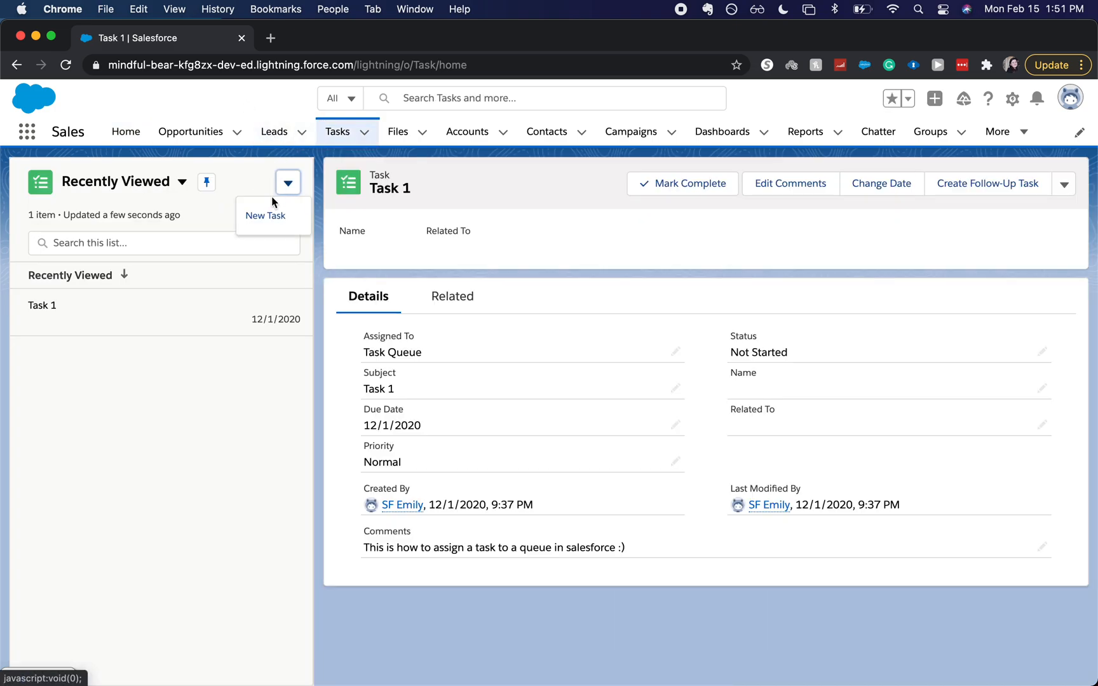
click(264, 216)
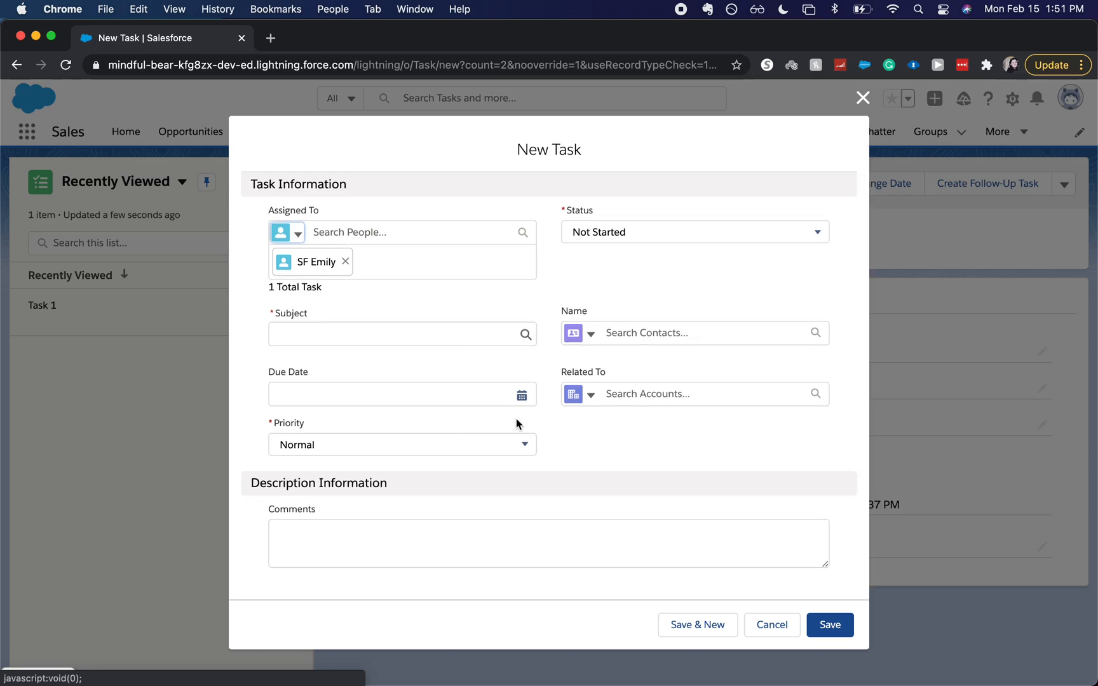
click(829, 626)
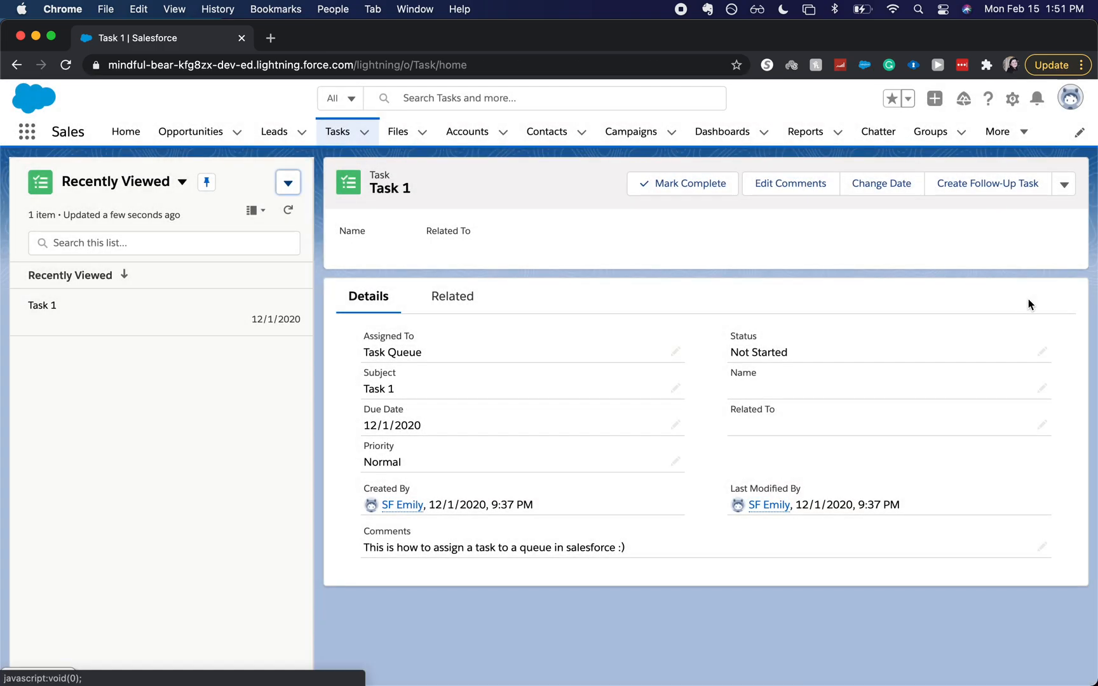
Step: In Setup's Object Manager, find the Task object and show its Page Layouts
click(1012, 98)
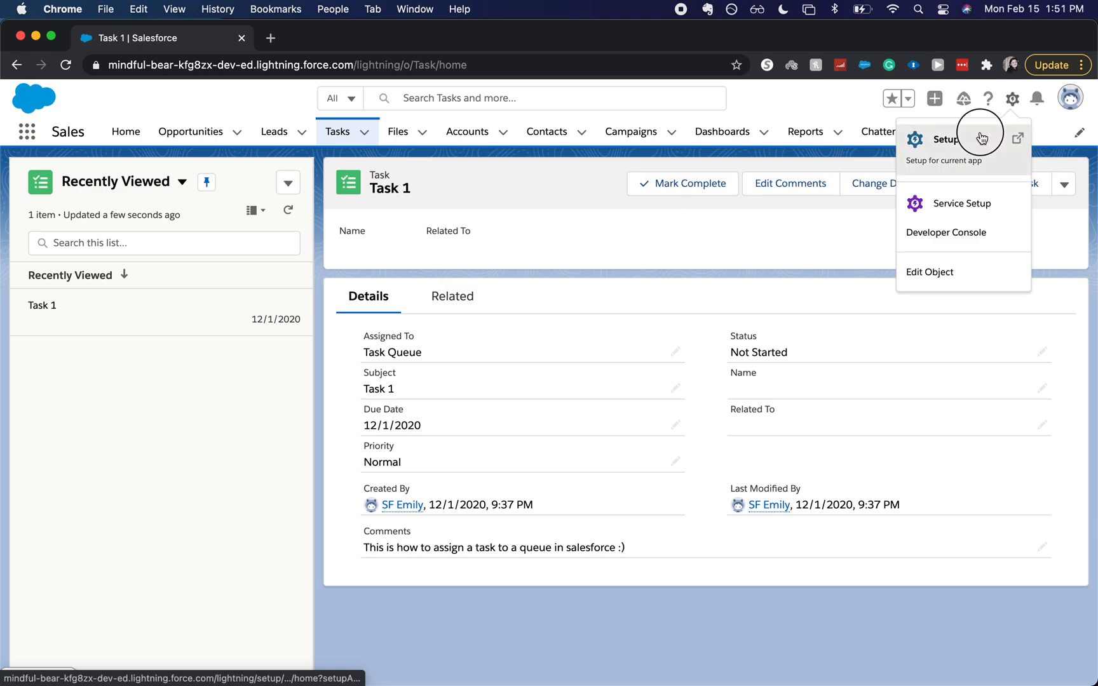
click(945, 139)
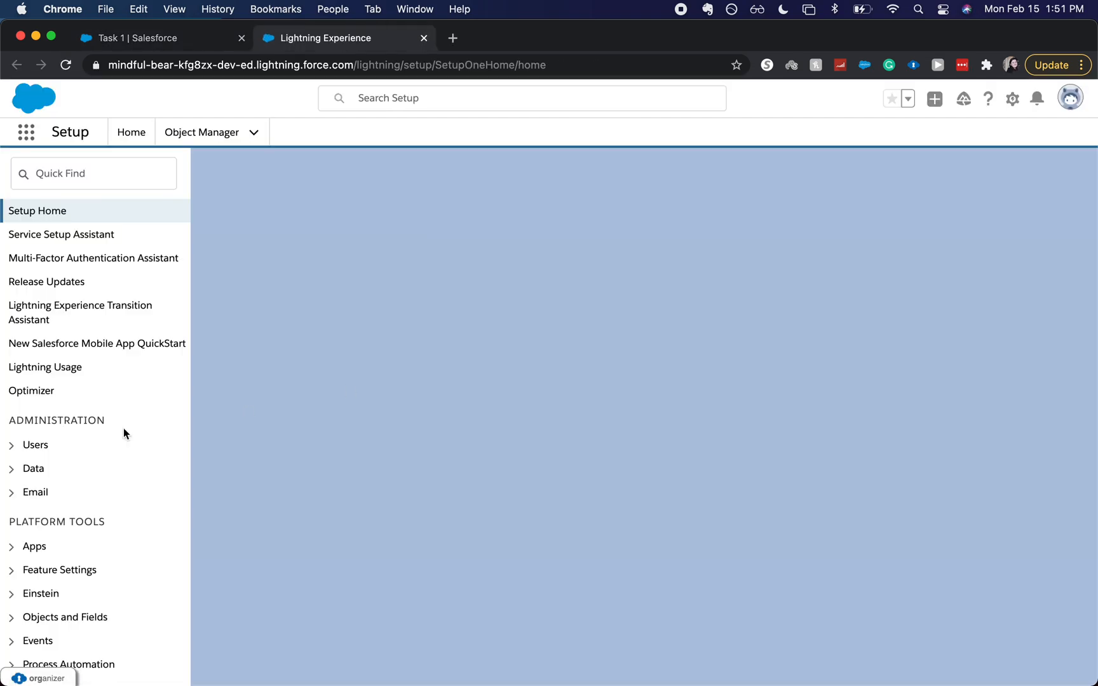
click(202, 133)
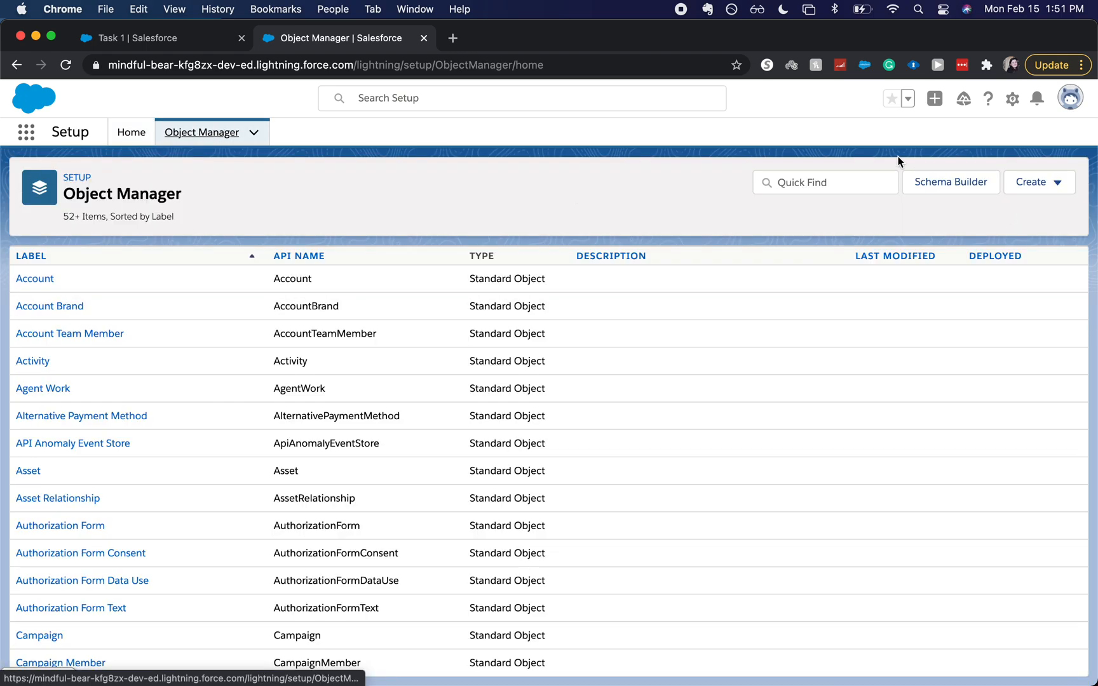
text(task)
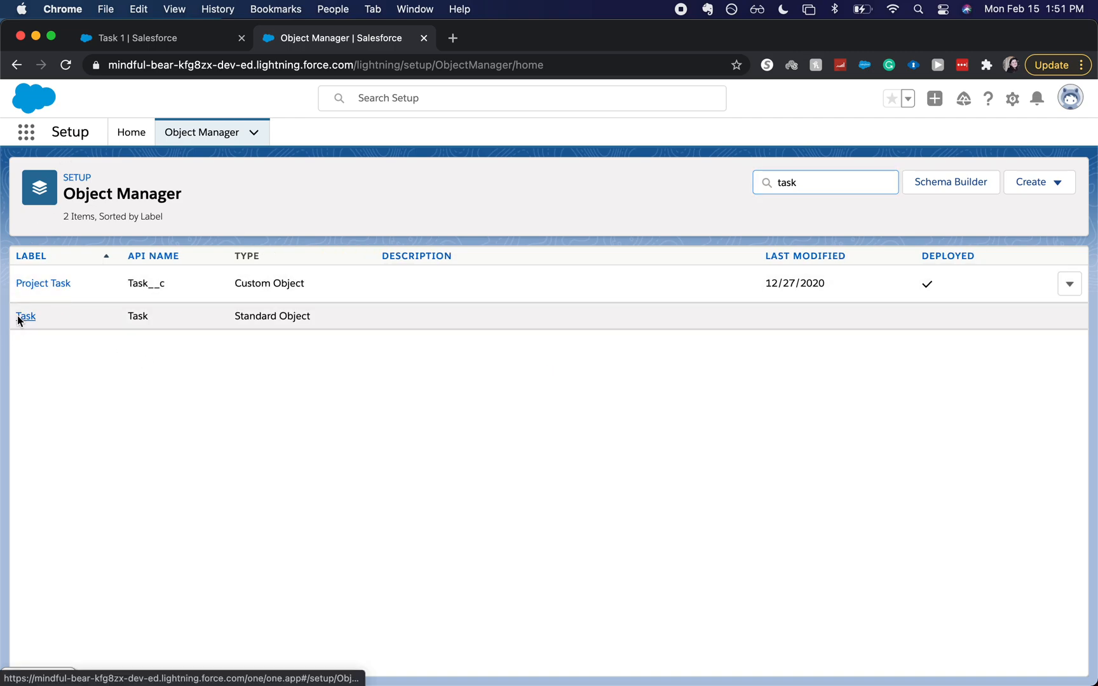
click(25, 317)
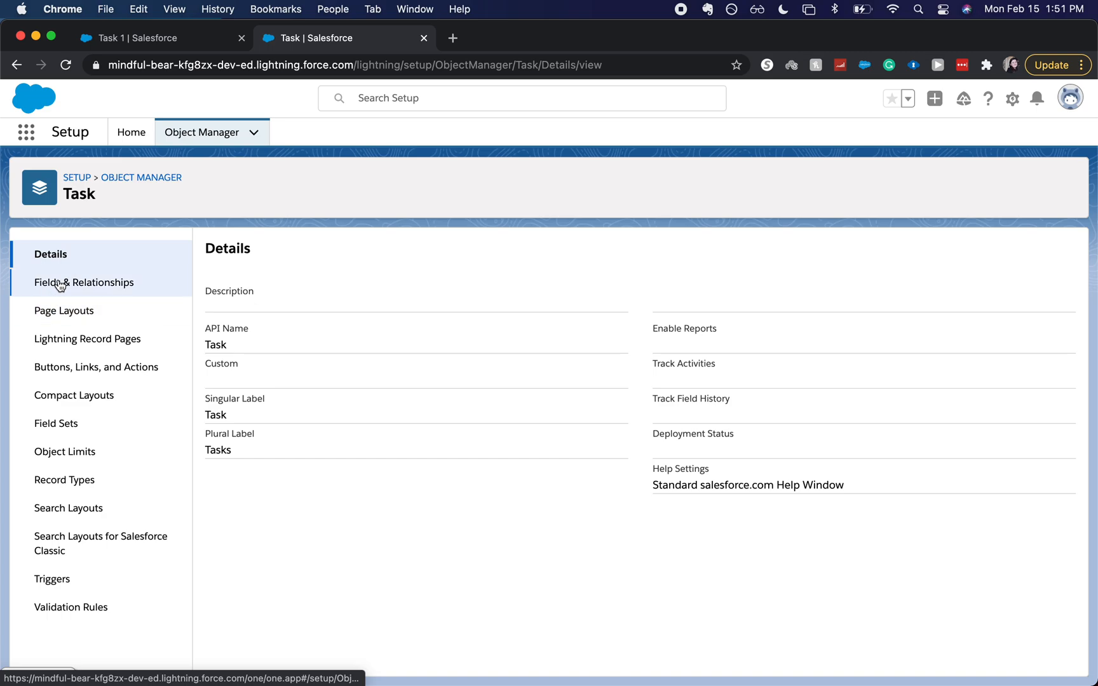
click(84, 282)
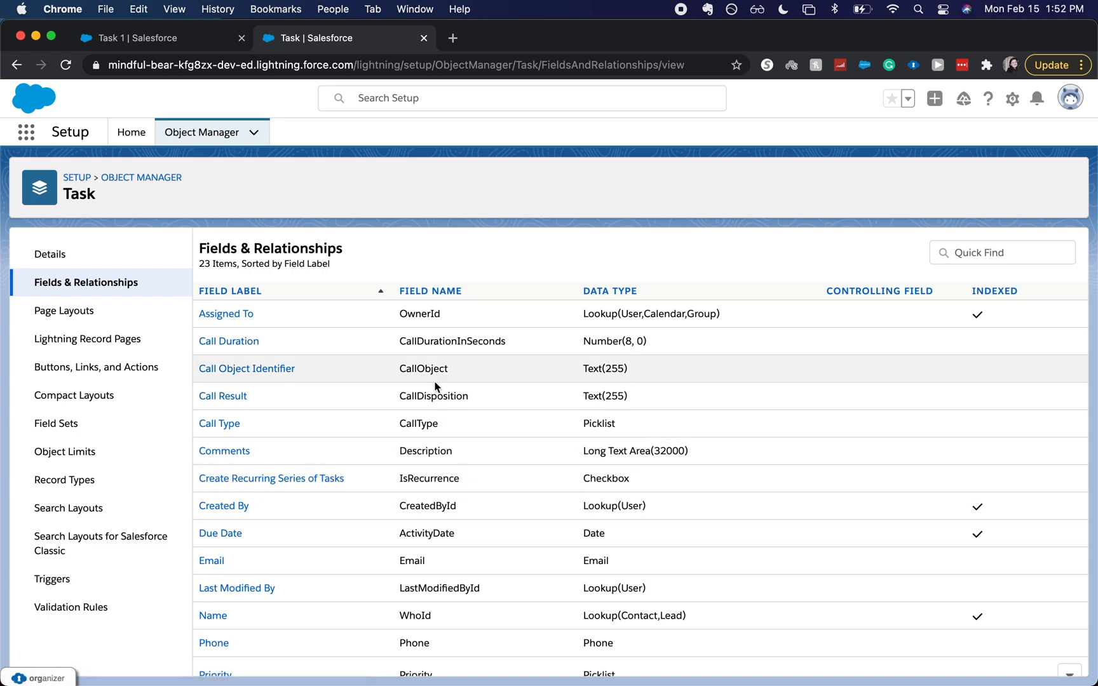
click(64, 310)
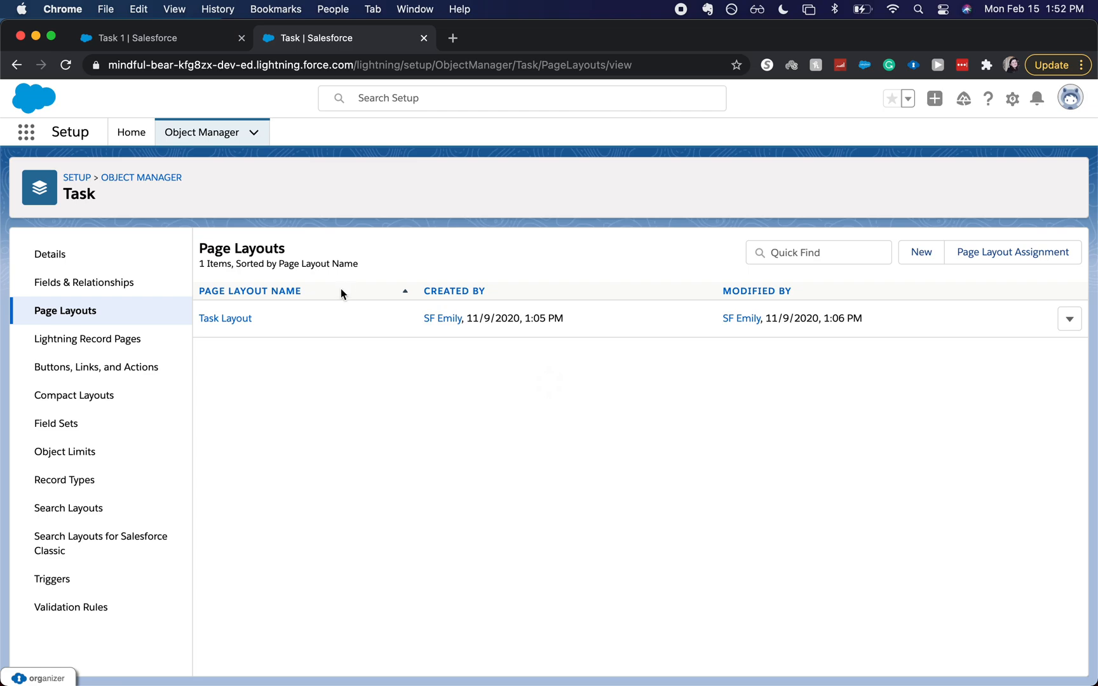
Step: Add Create Recurring Series of Tasks to the Task Layout's Task Information, save, and return to Task 1
click(225, 318)
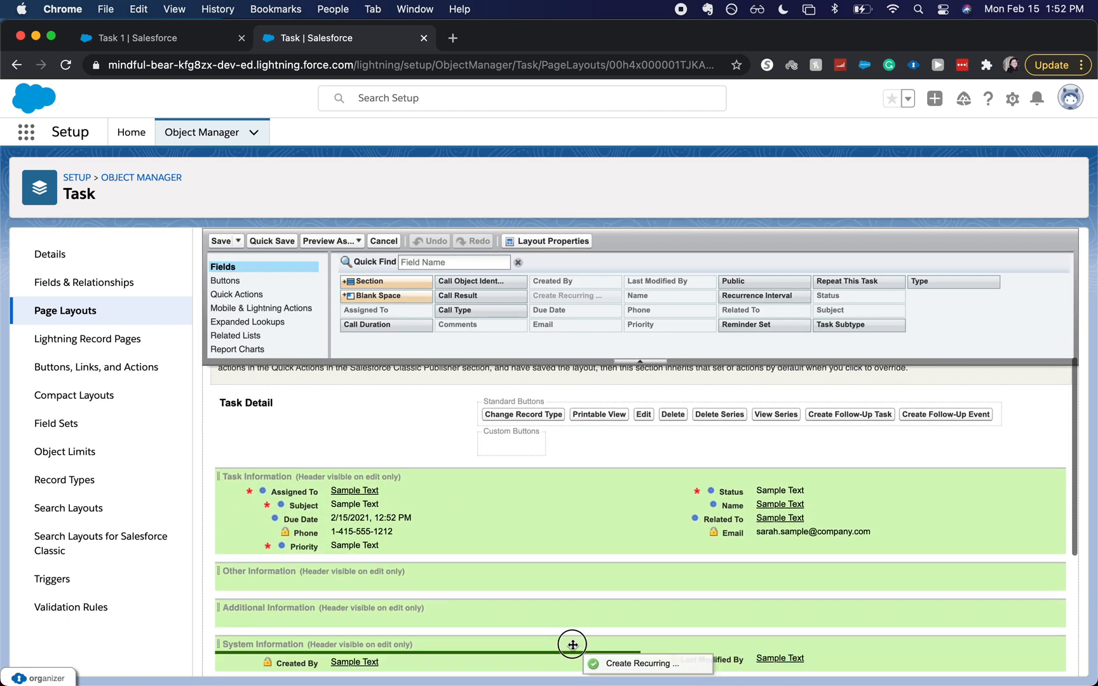
drag(572, 644, 700, 550)
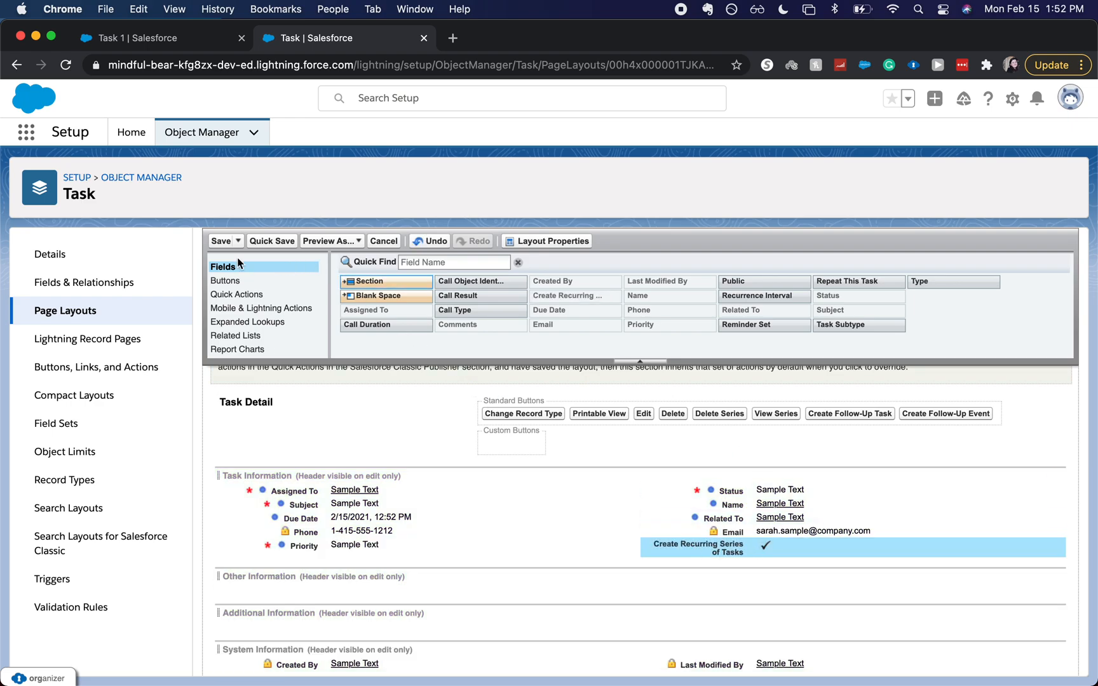
click(222, 242)
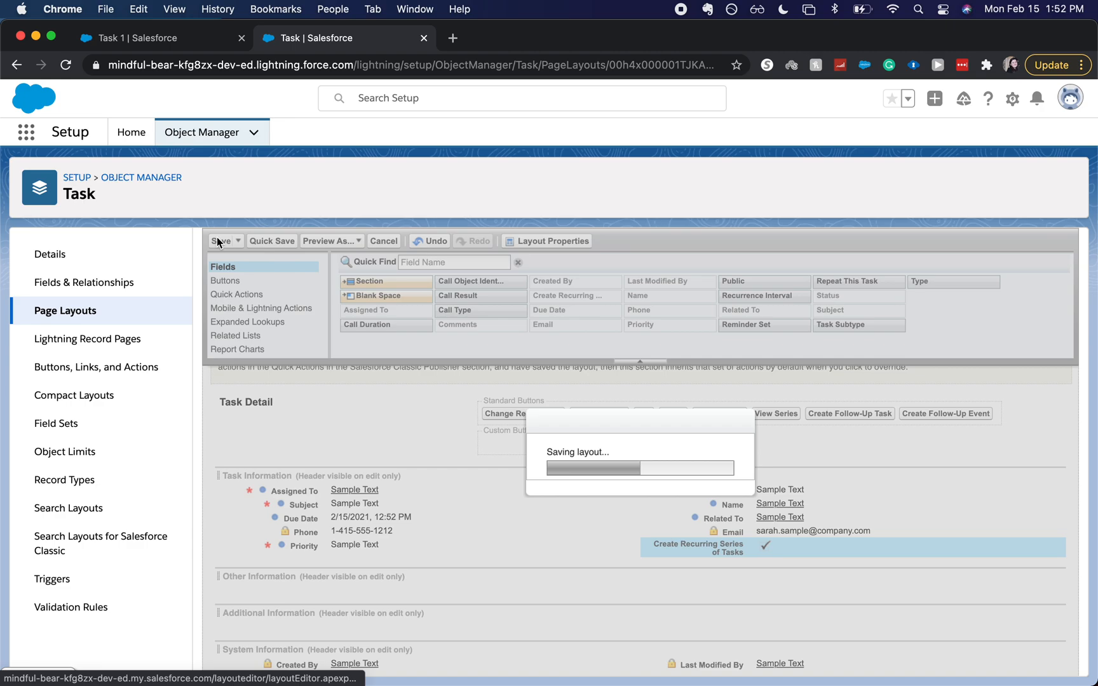
click(140, 38)
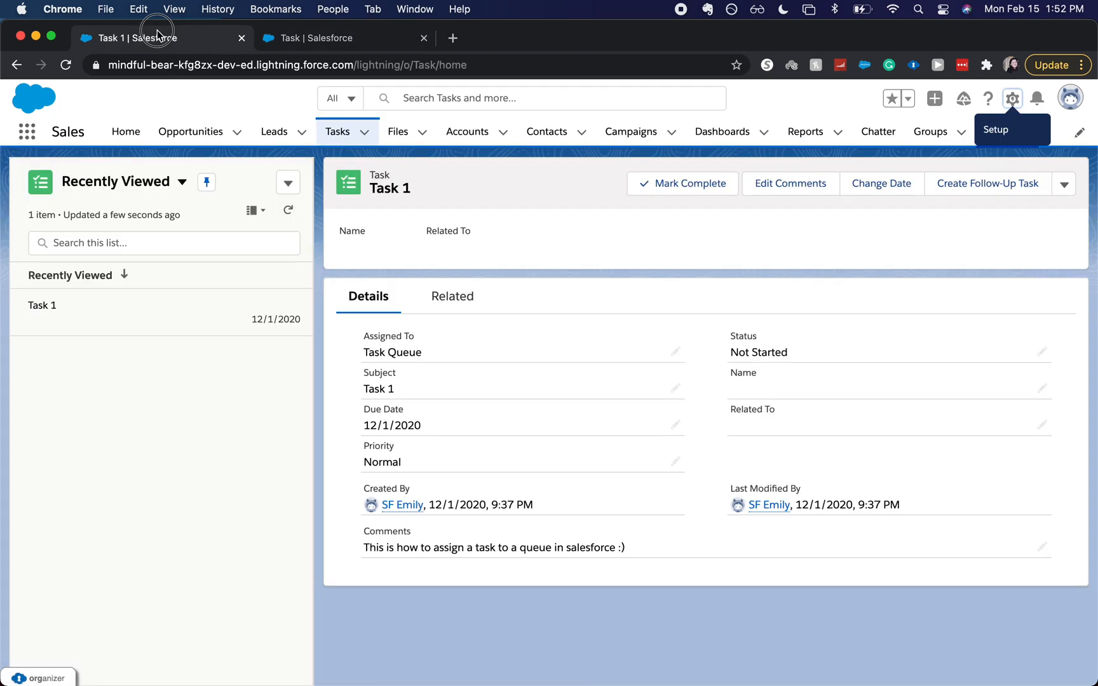
Step: Give the new task subject 'Follow Up With Client', High priority, related to the Google account
click(66, 65)
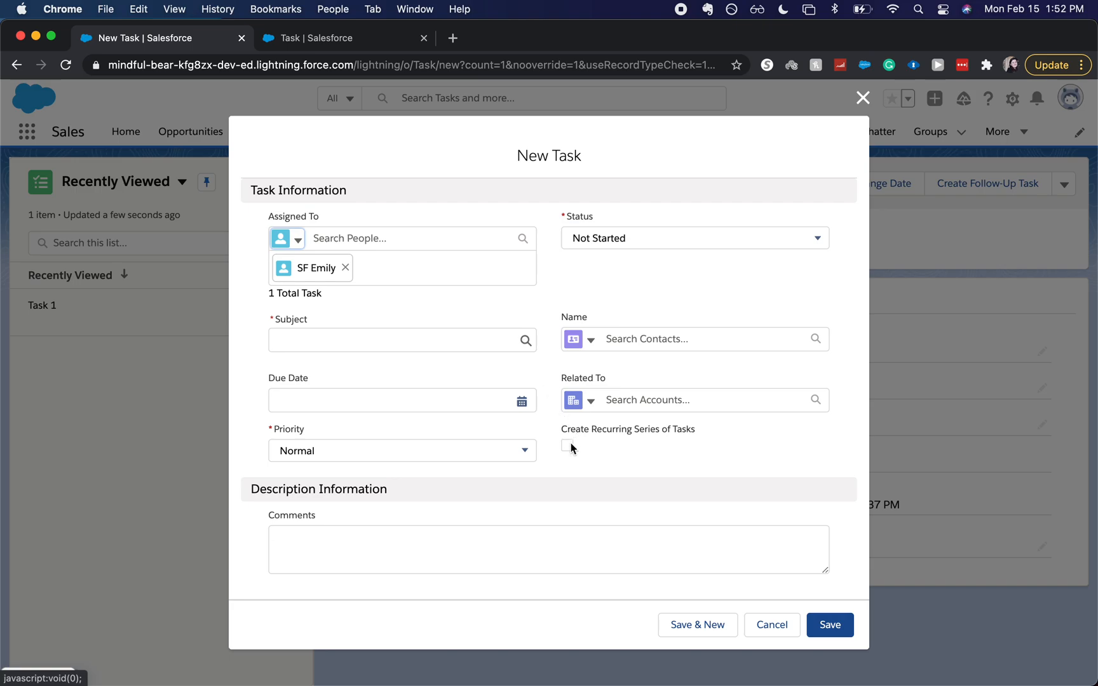
text(F)
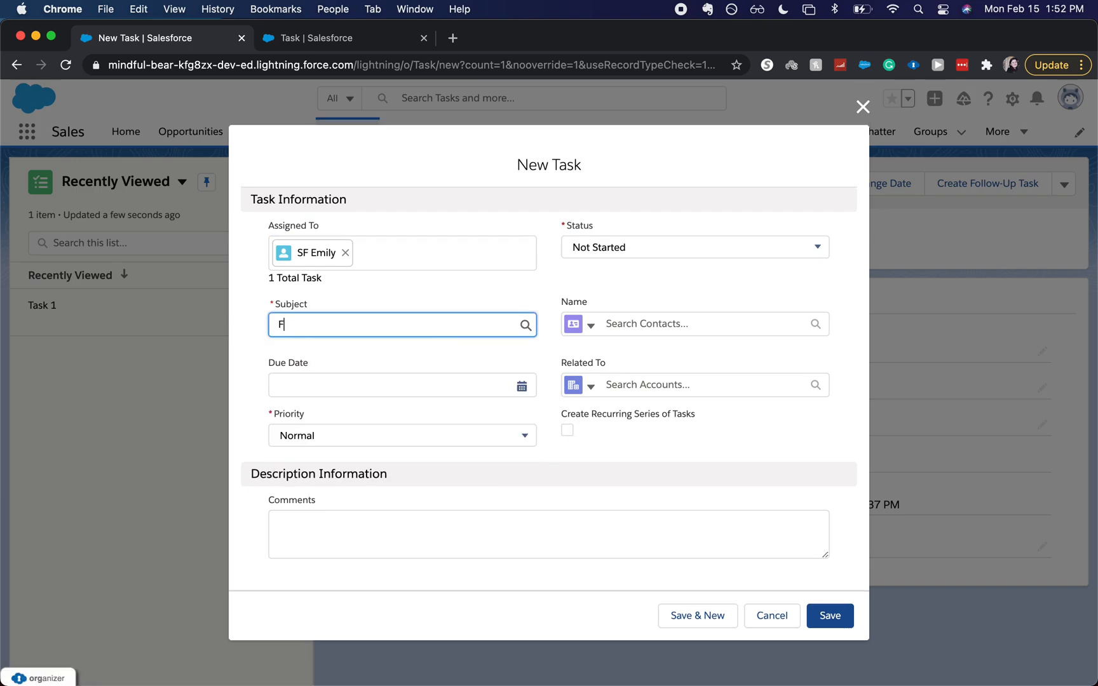
text(ollow UP)
click(403, 385)
text(2/15/2021)
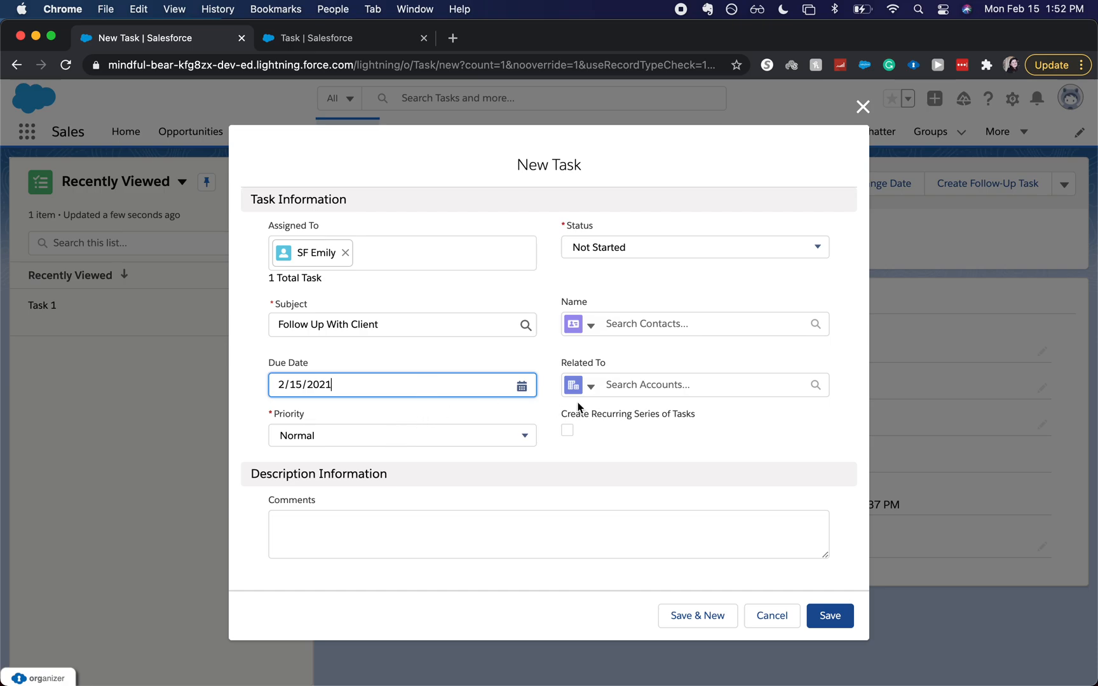
click(402, 435)
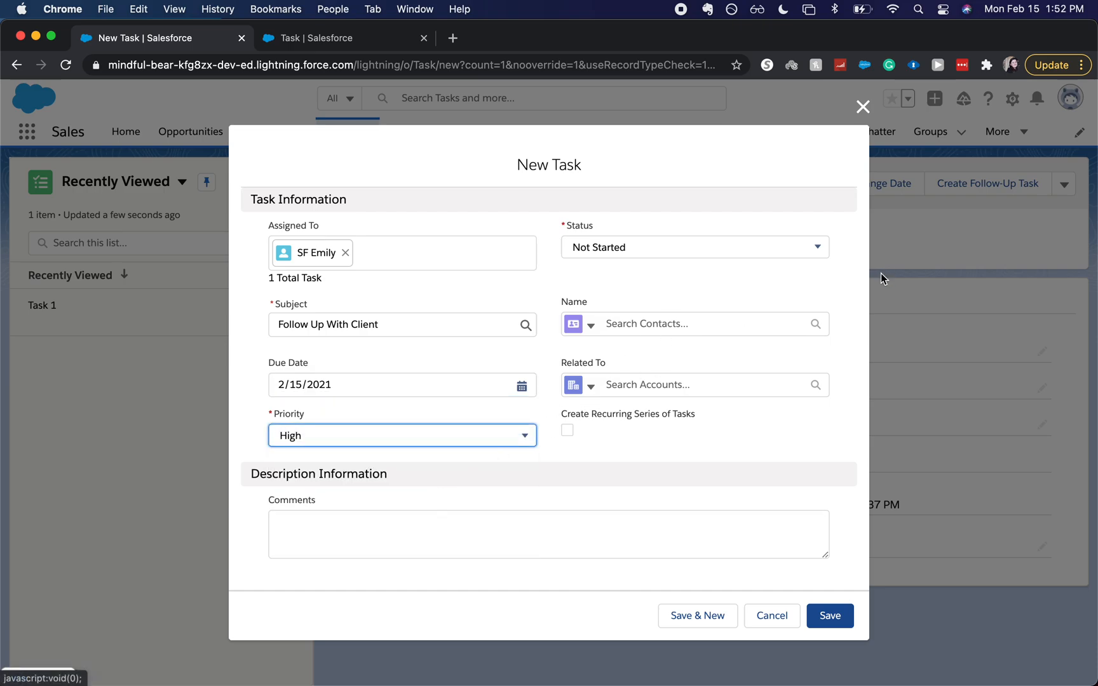
click(694, 385)
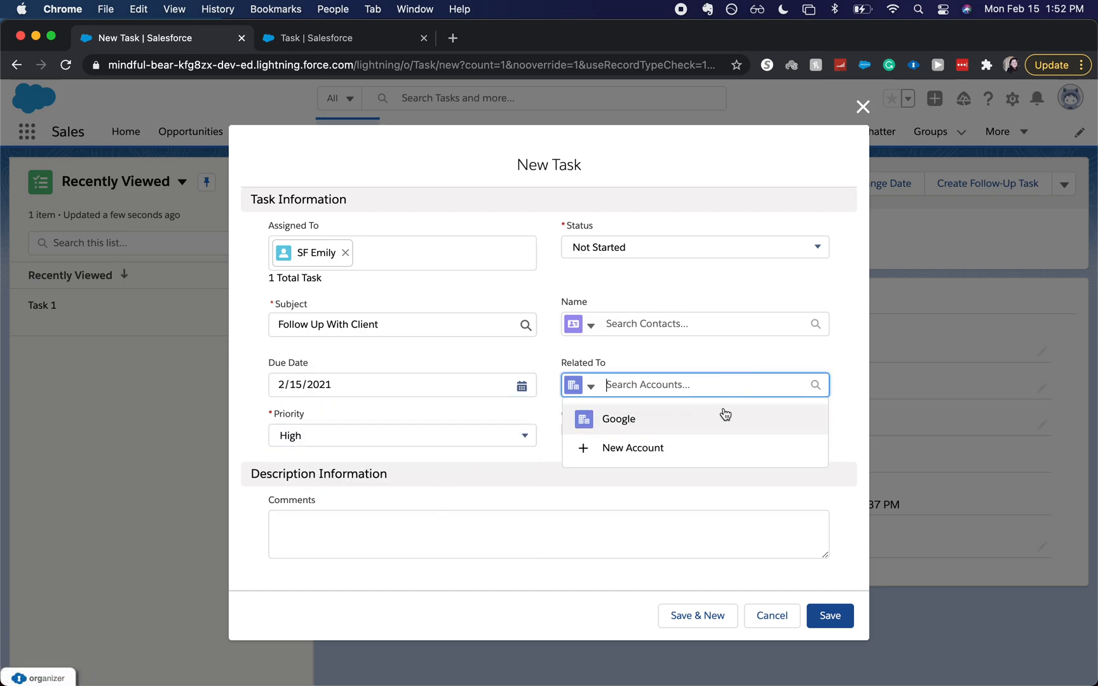
click(619, 419)
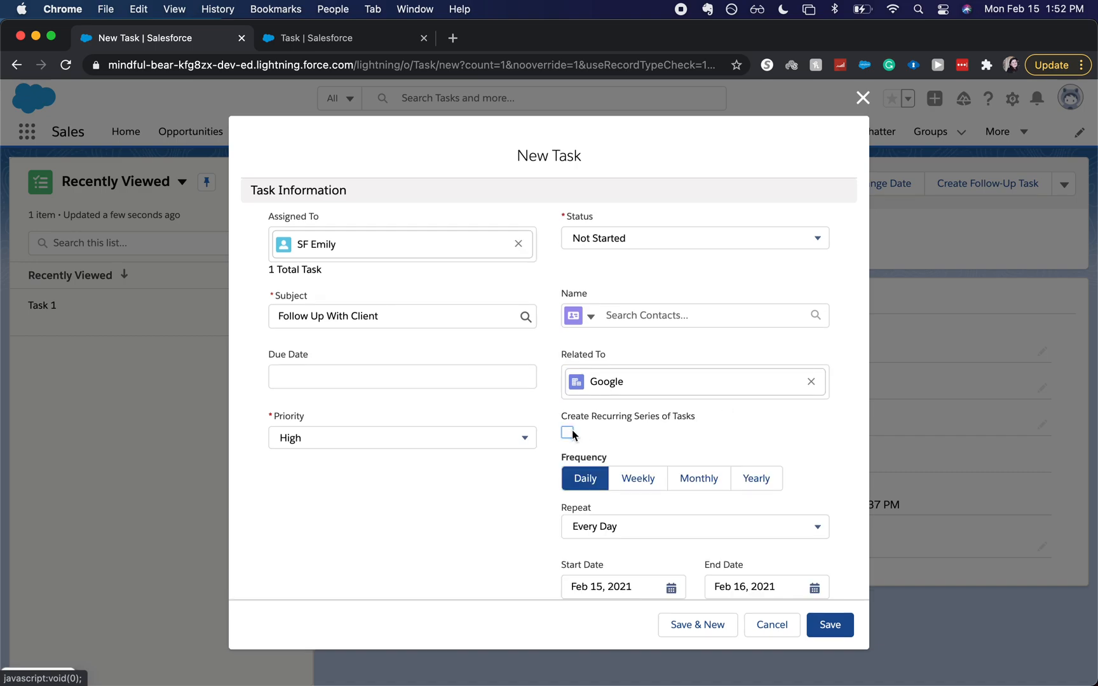
Step: Set the series to repeat weekly on Mondays ending March 29, 2021, and save it
click(638, 478)
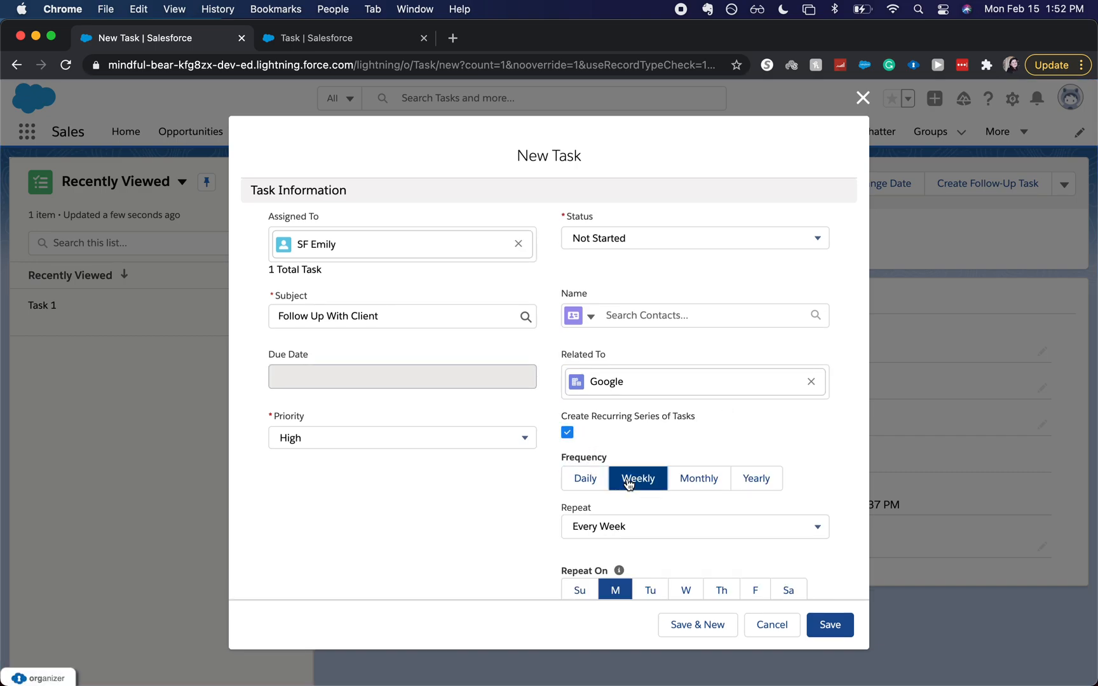
scroll(down, 3)
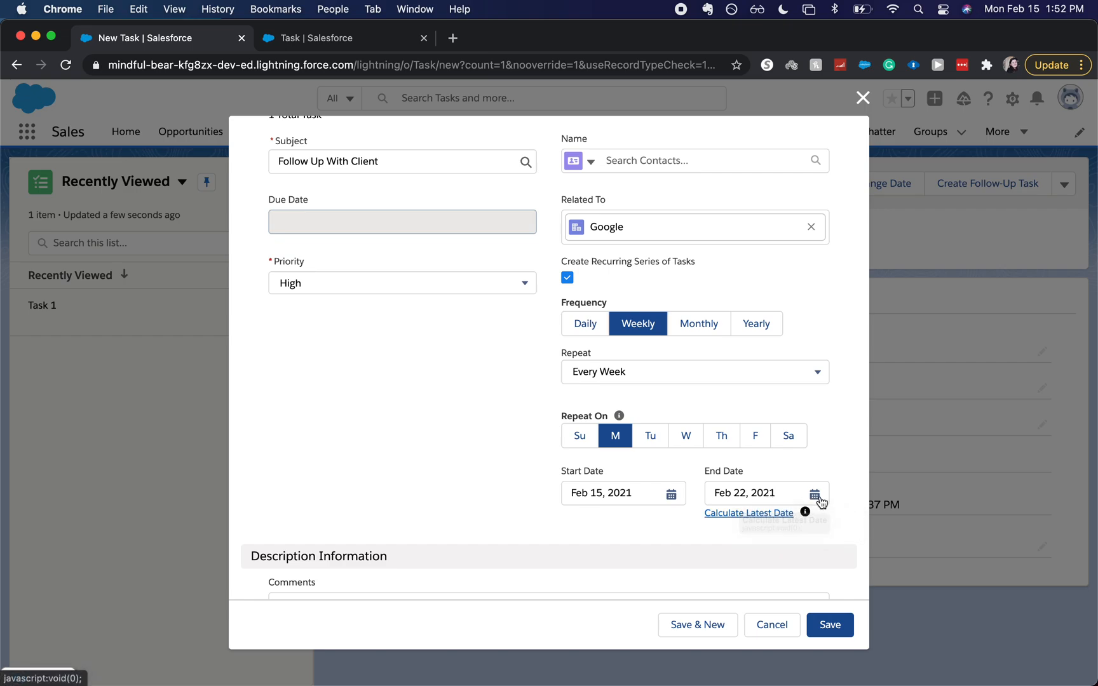
click(815, 497)
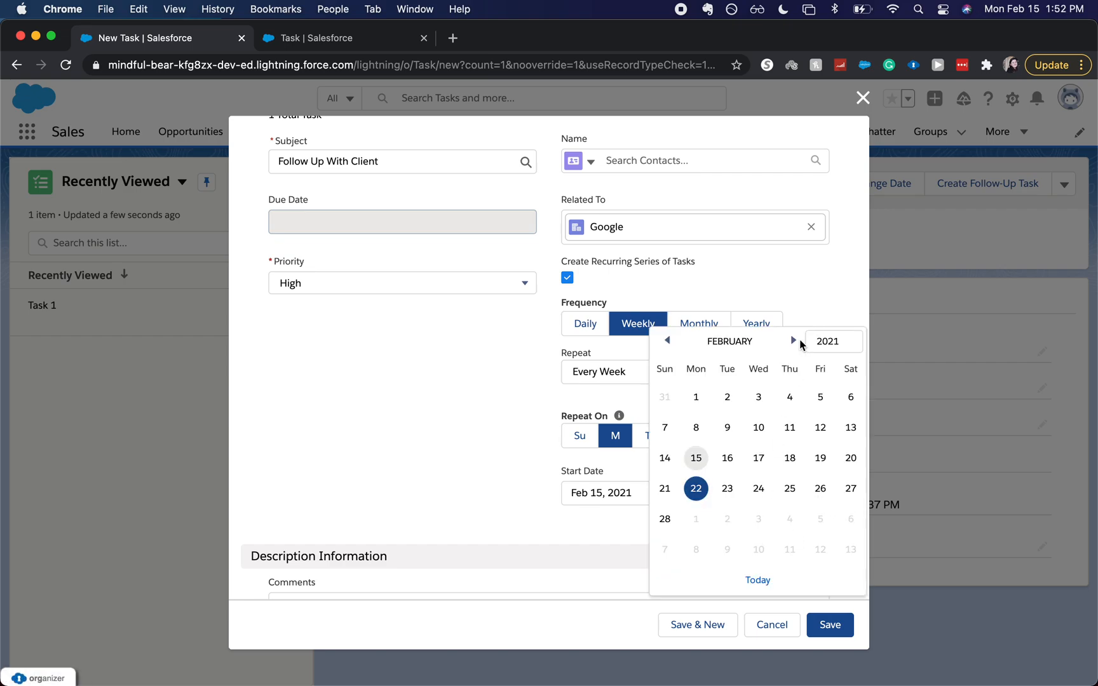
click(794, 341)
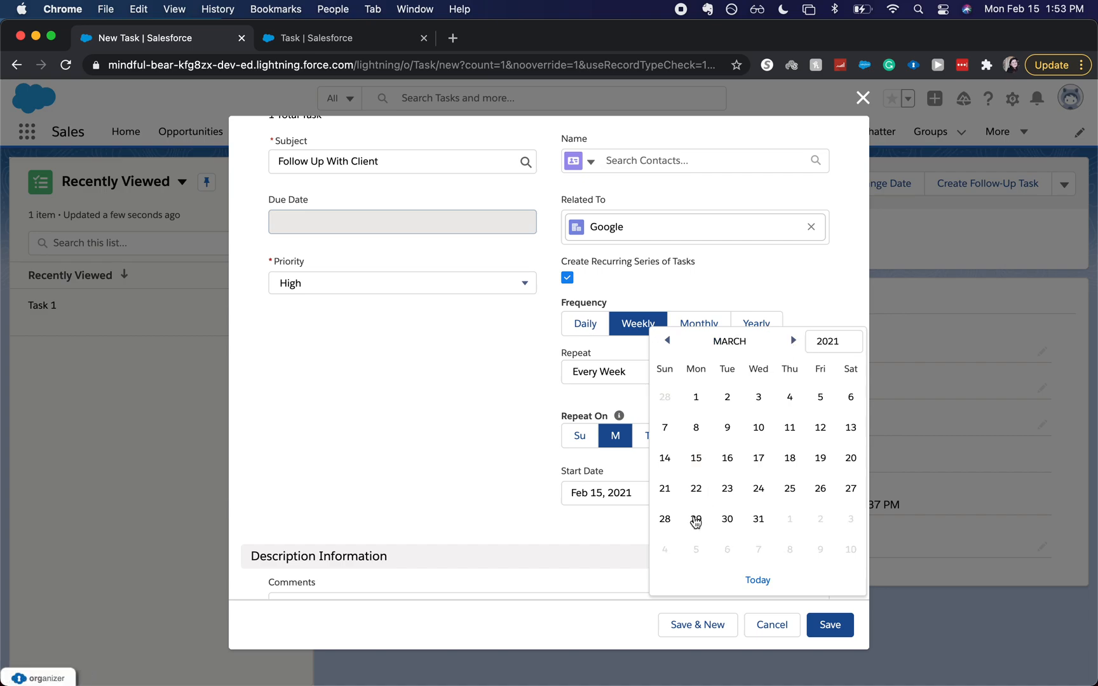
click(695, 521)
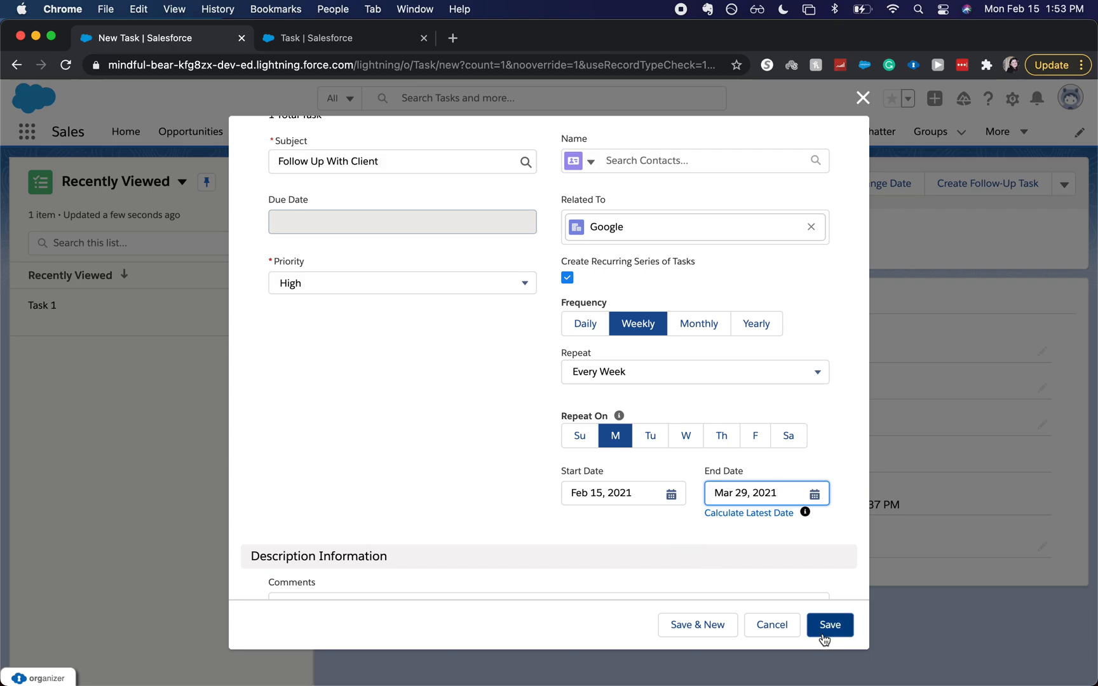
click(830, 625)
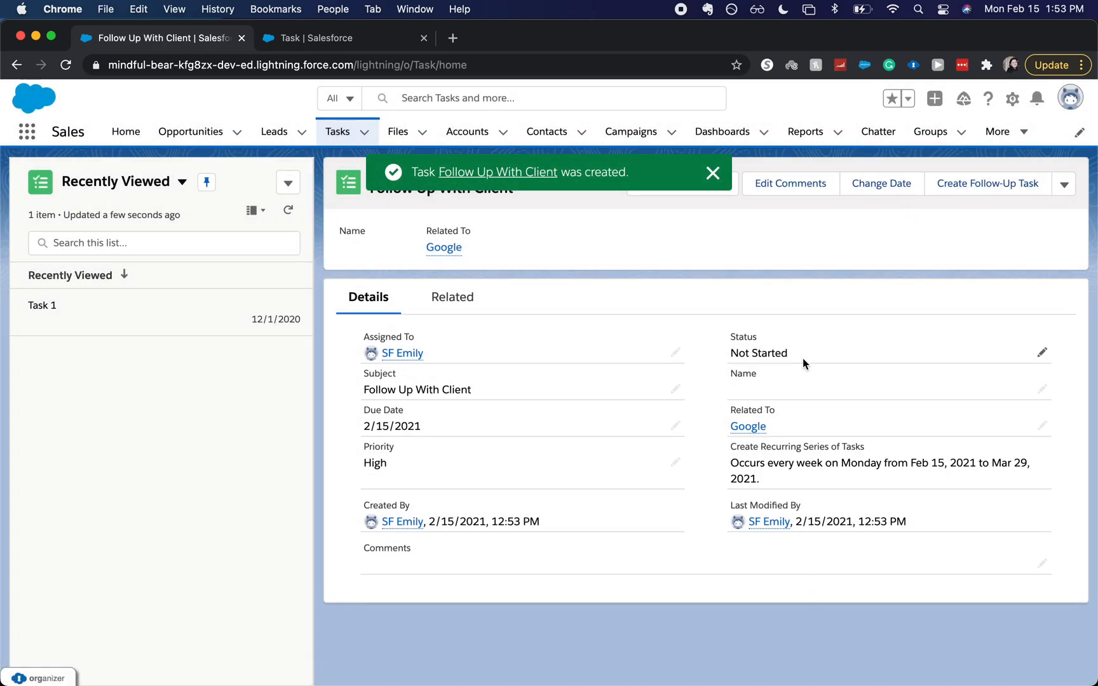
mouse_move(148, 198)
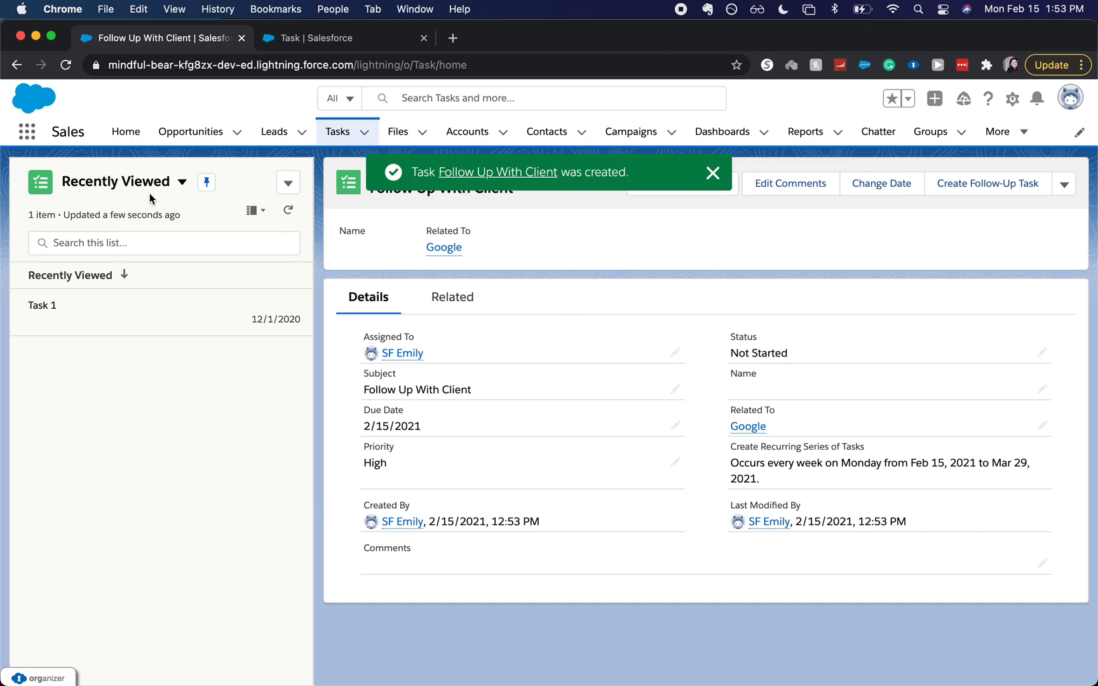
Step: Switch the task list view from Recently Viewed to Open Tasks
click(182, 182)
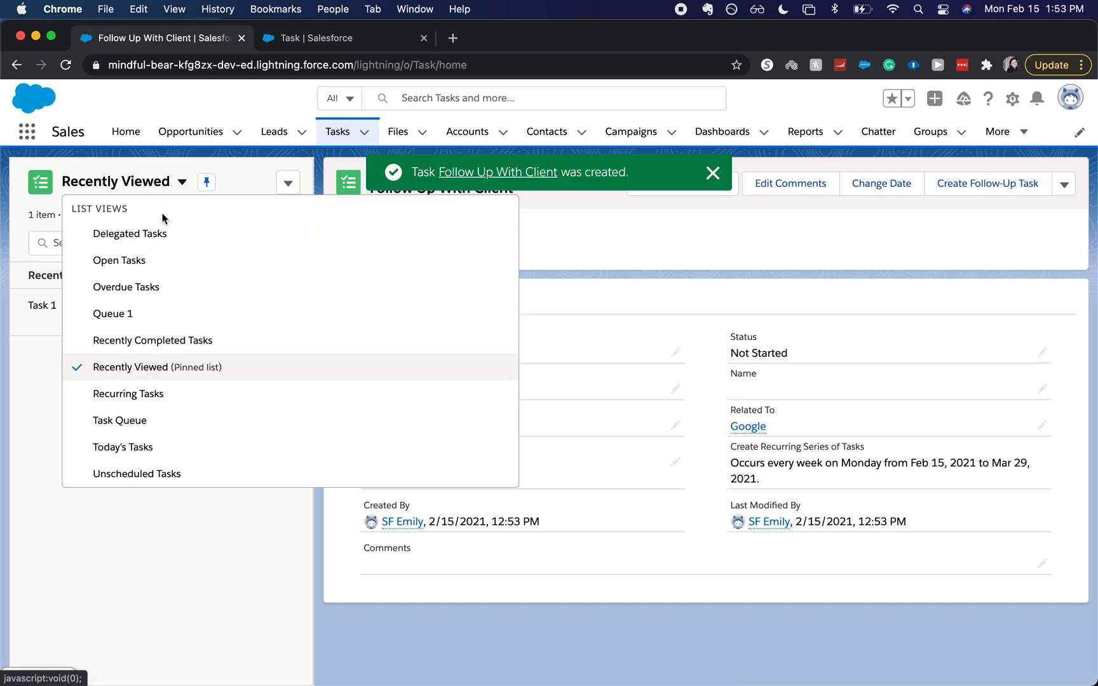
click(120, 259)
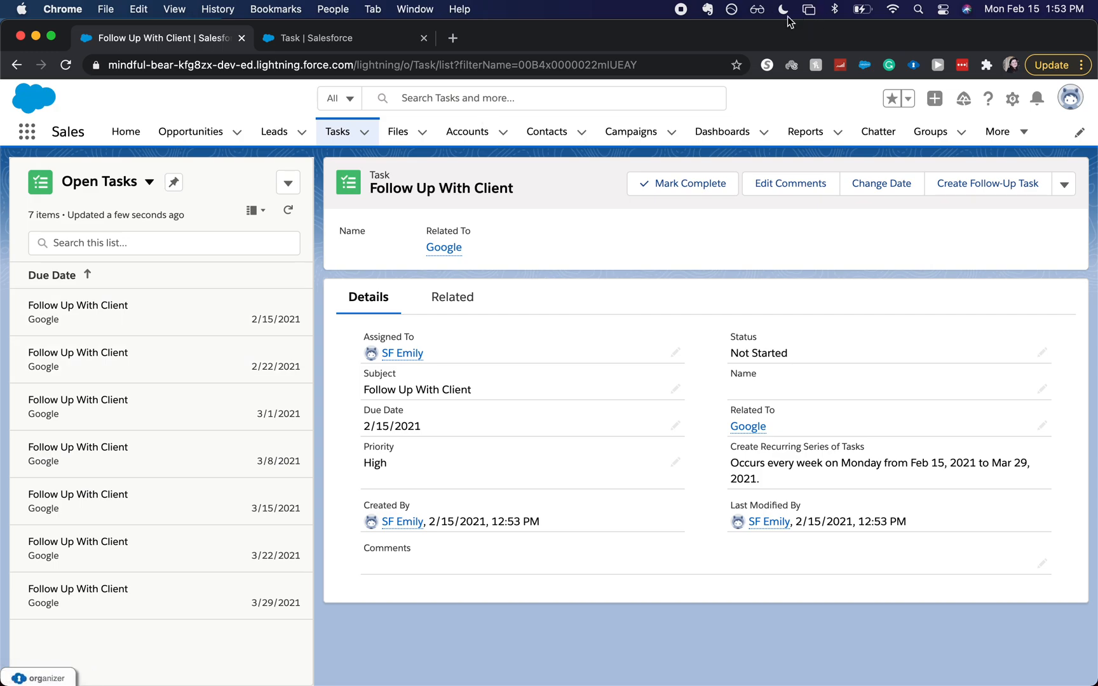
mouse_move(783, 9)
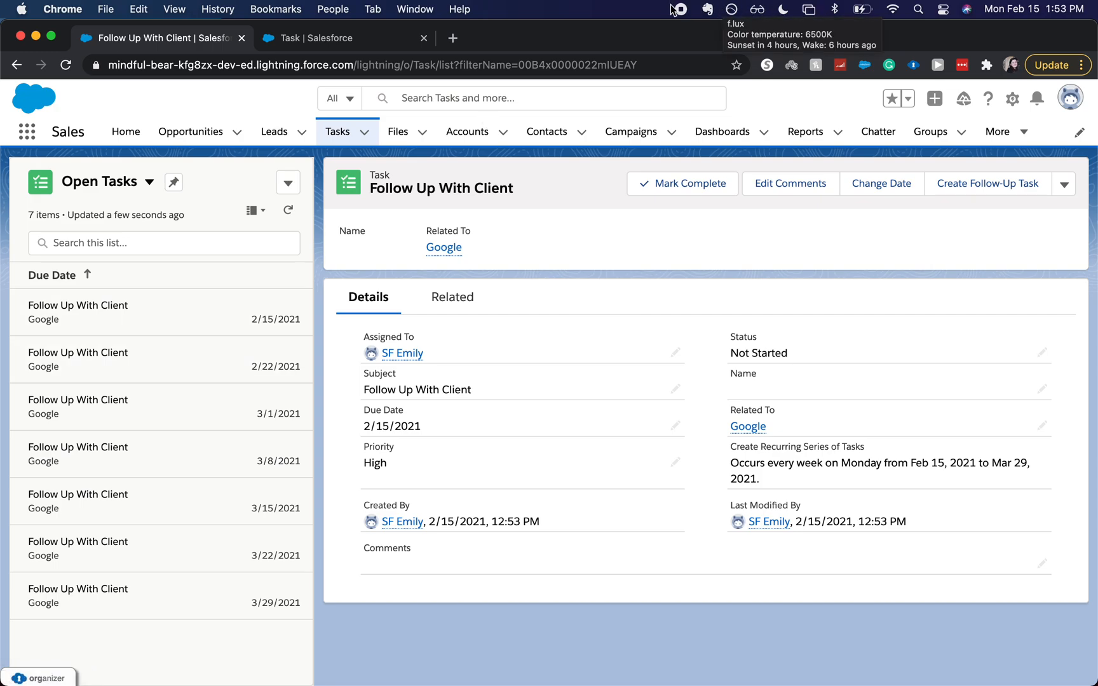
mouse_move(689, 10)
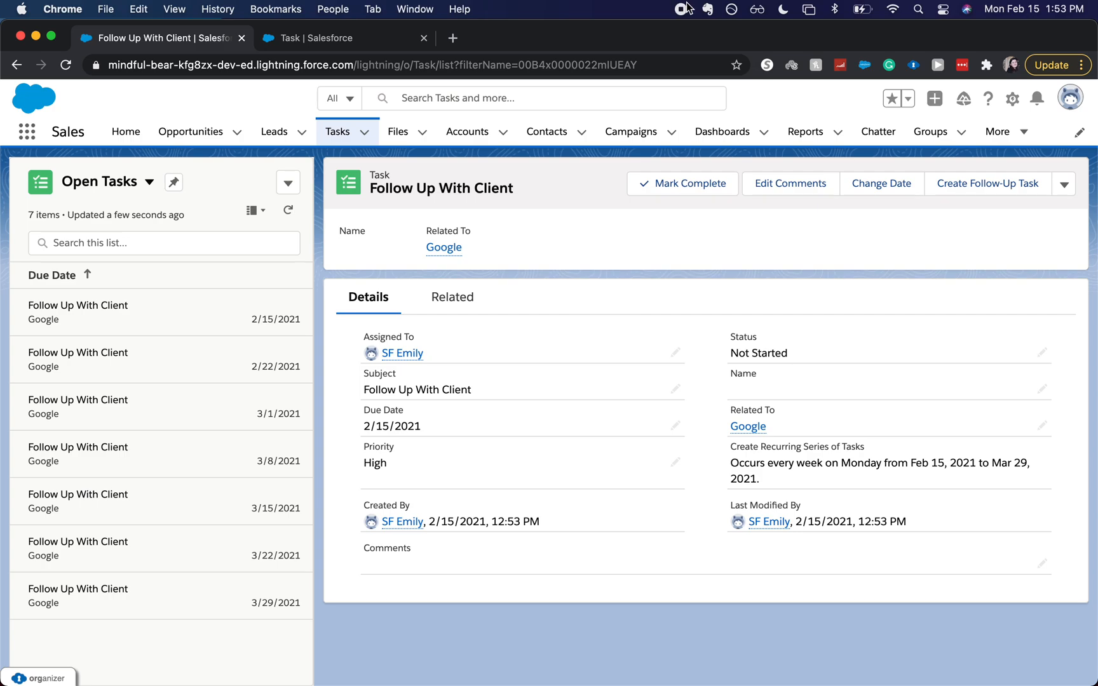